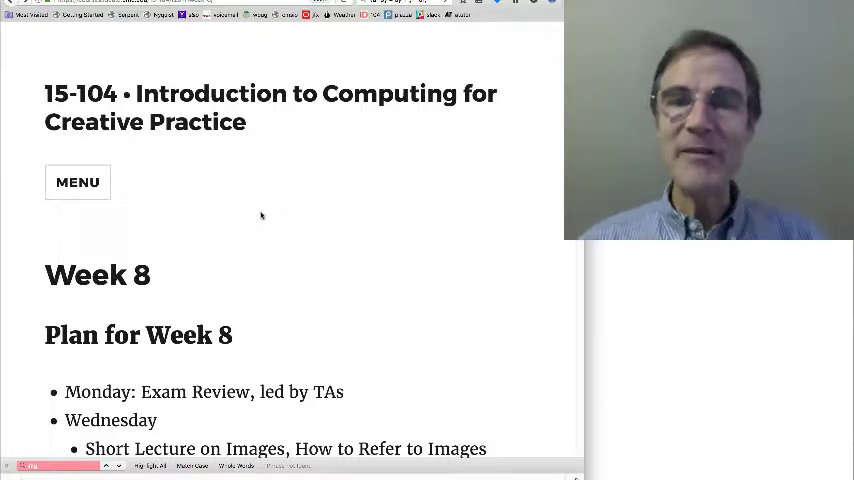
Scroll to the sketch.js code with preload of snailtrail.jpg, setup and mouse-scaled draw
scroll("down", 3)
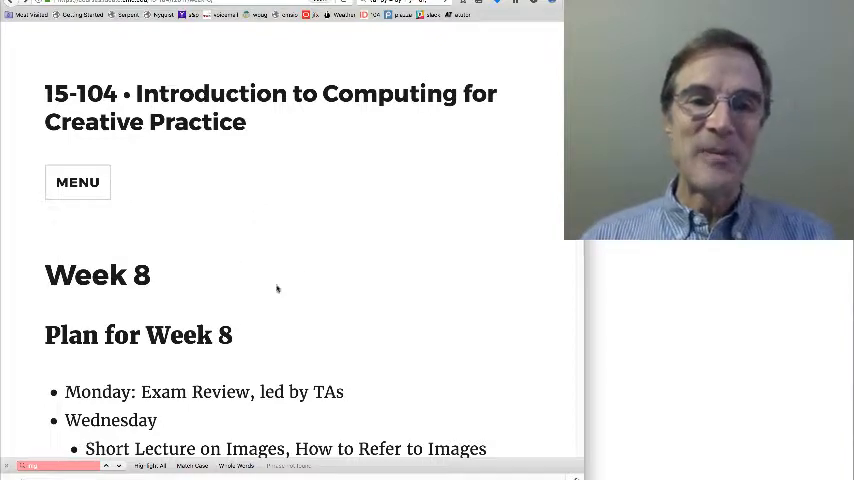
mouse_move(390, 240)
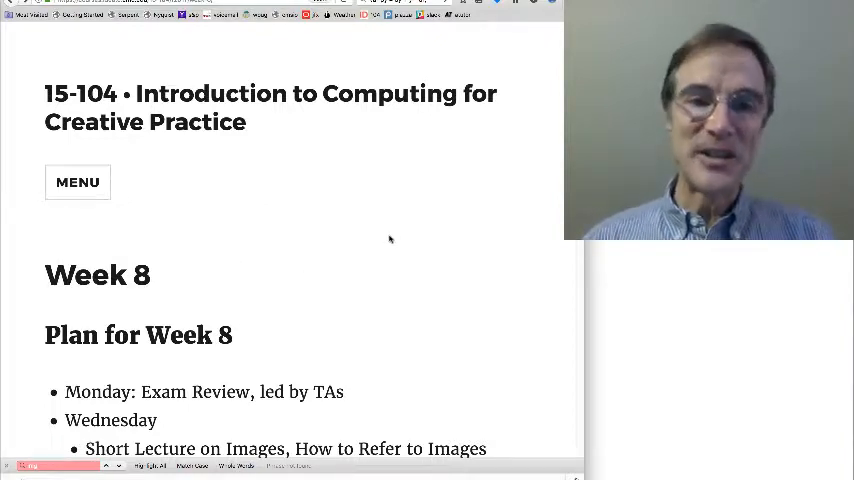
mouse_move(428, 136)
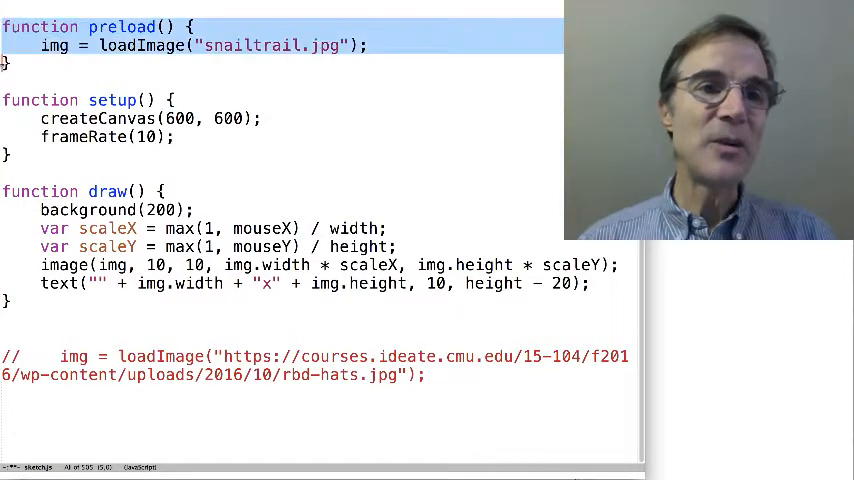
mouse_move(122, 84)
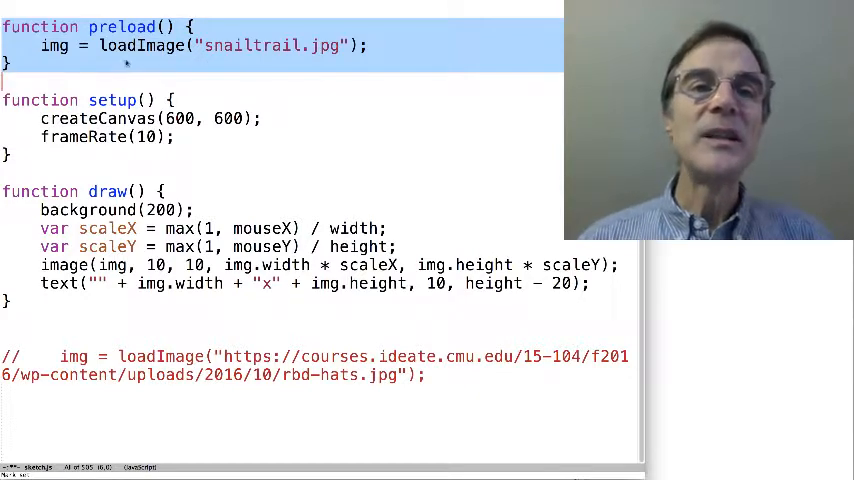
double_click(140, 46)
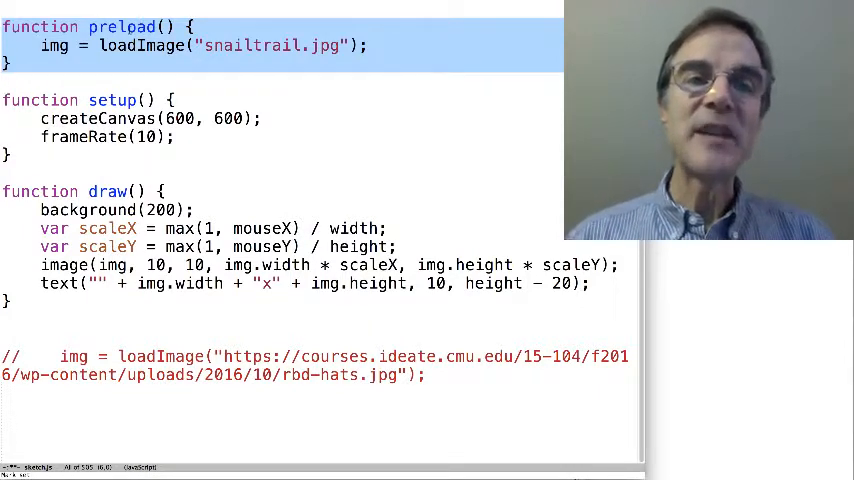
double_click(144, 46)
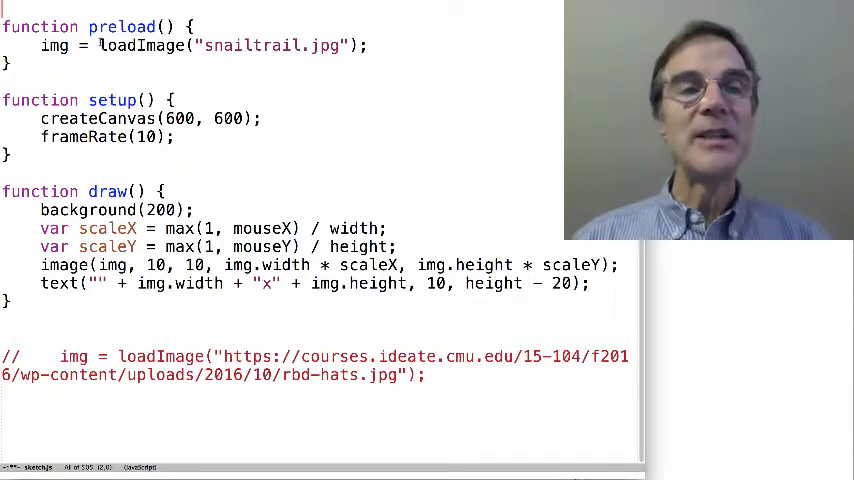
double_click(140, 46)
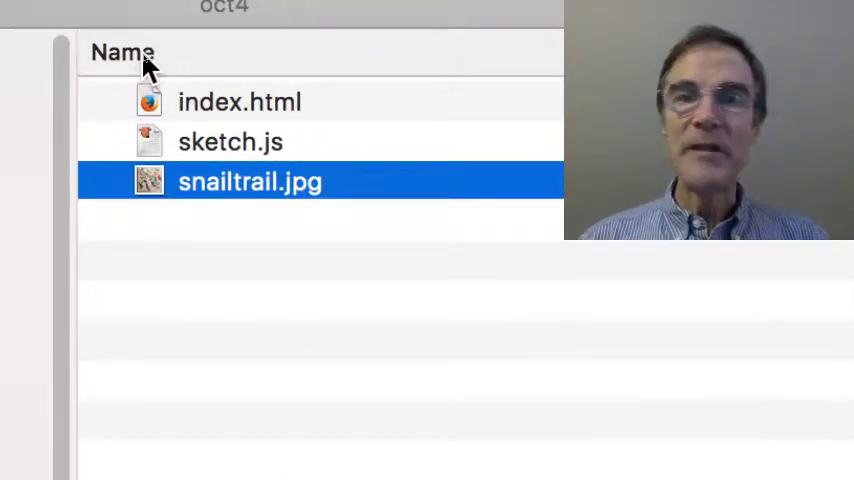
mouse_move(208, 122)
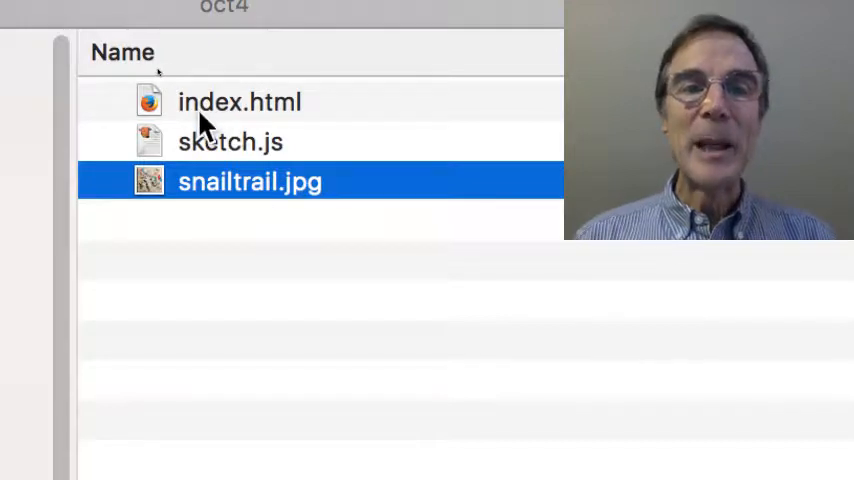
mouse_move(248, 116)
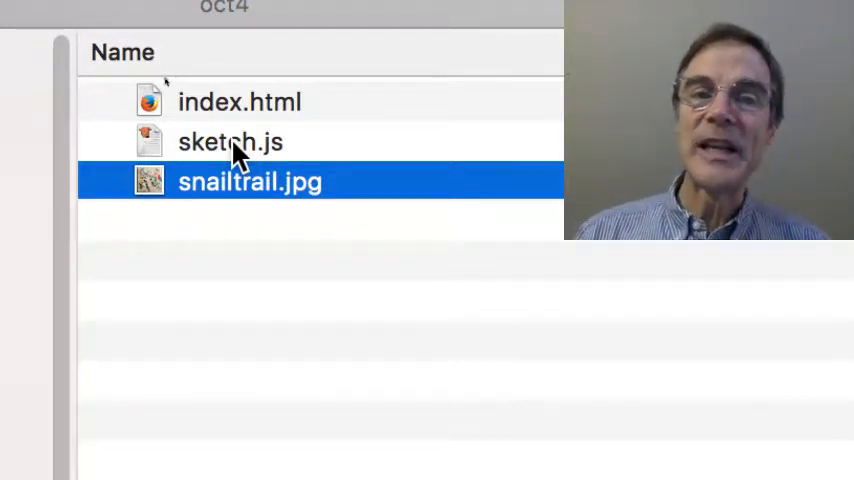
mouse_move(230, 200)
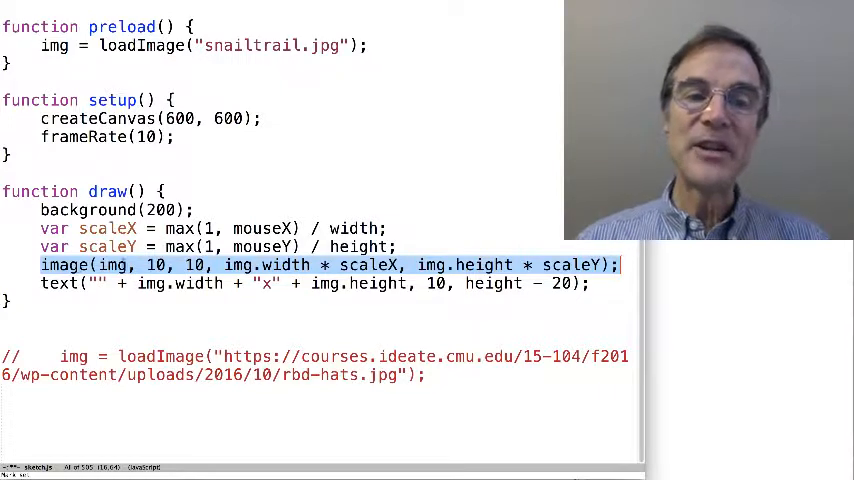
type("rect(...")
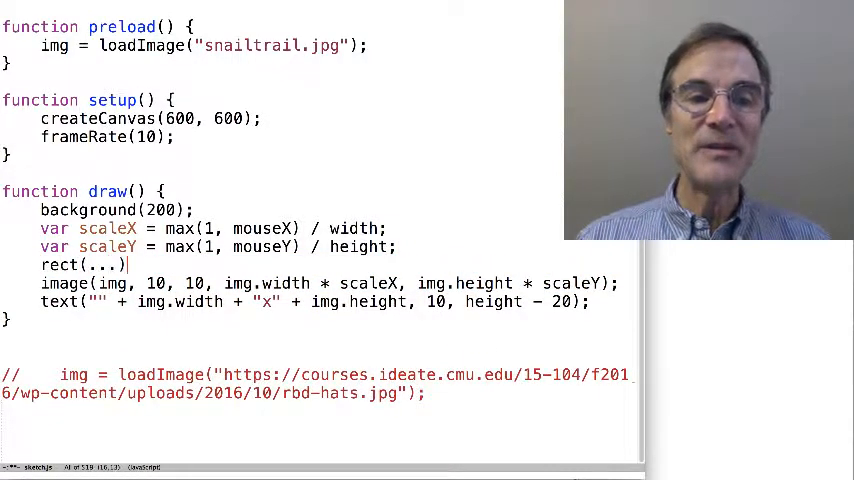
type("ellipse(...);")
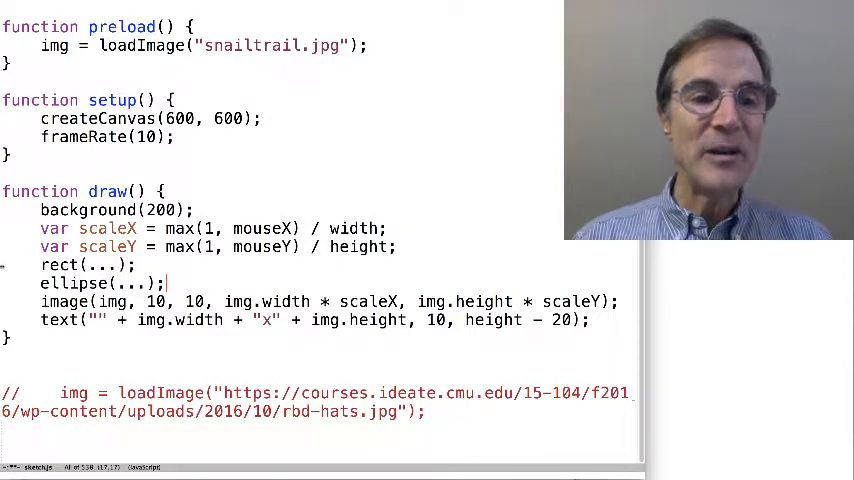
key("Delete")
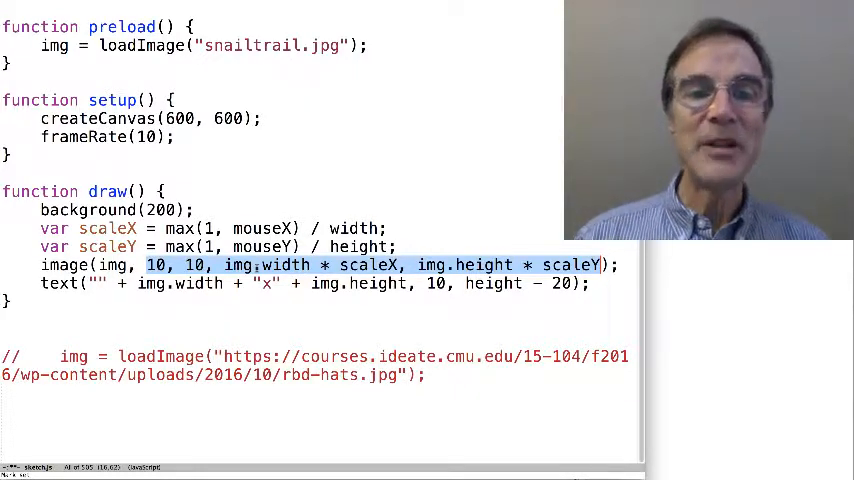
Point out img.width and scaleY in the draw() image call before returning to Firefox
left_click(224, 264)
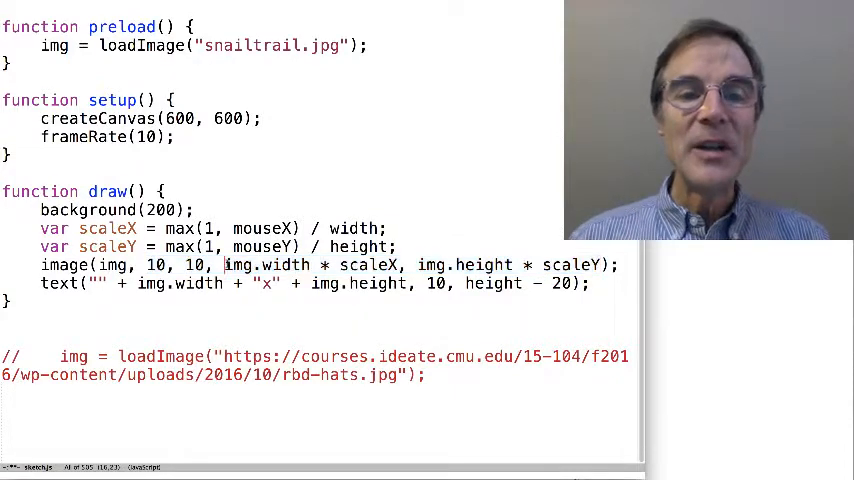
double_click(264, 264)
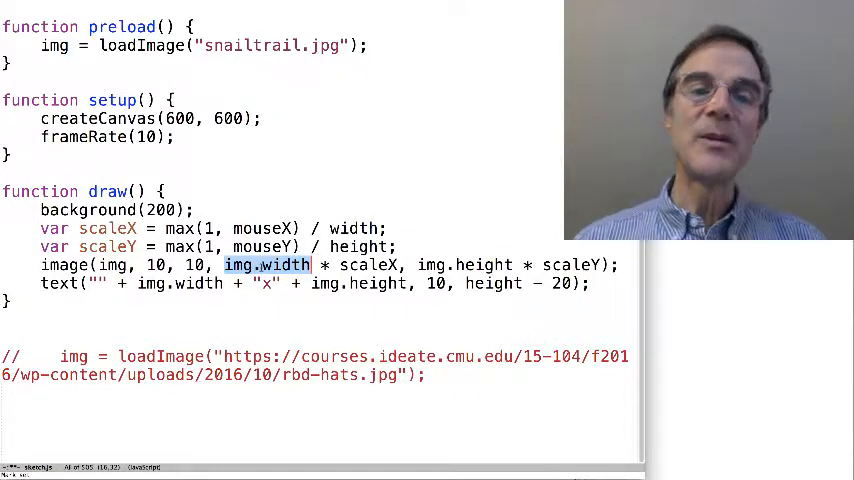
mouse_move(470, 236)
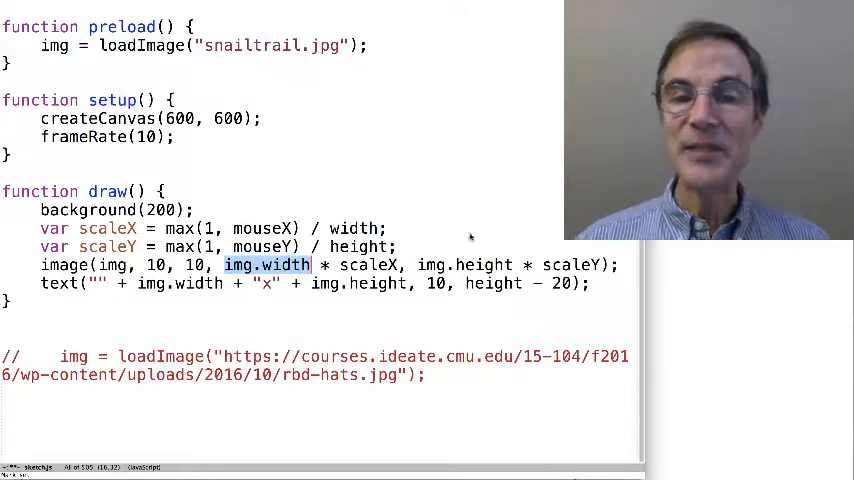
double_click(464, 264)
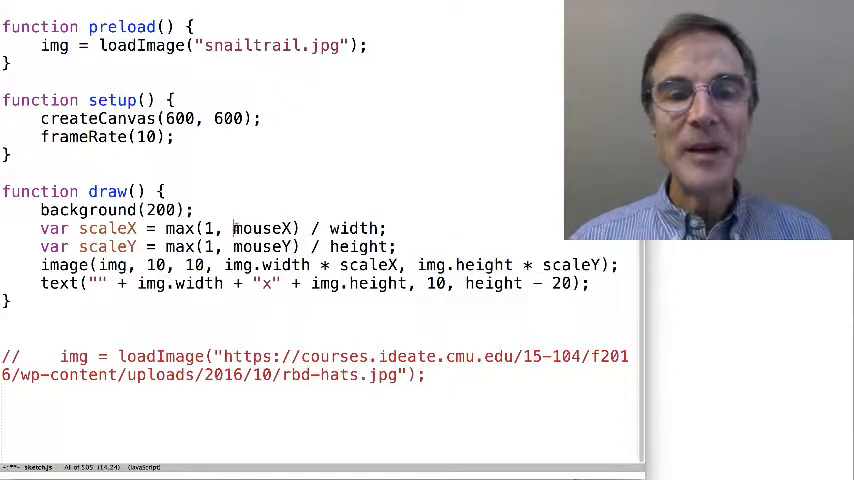
left_click_drag(232, 228, 384, 228)
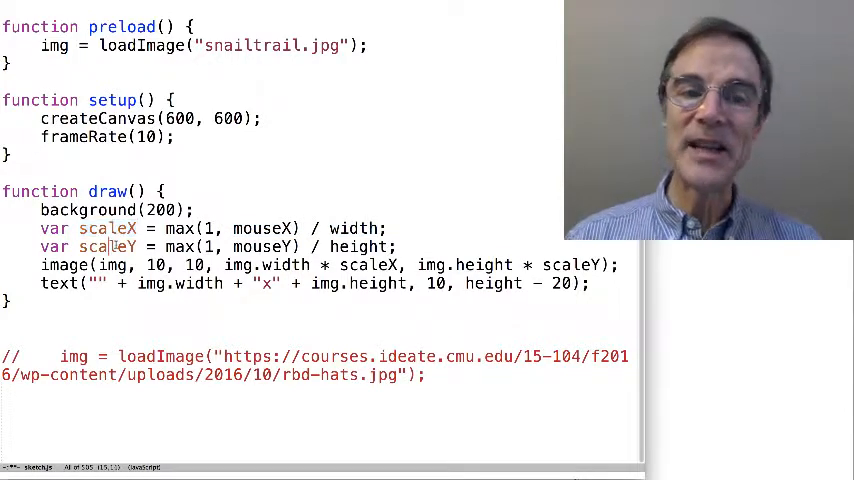
double_click(106, 246)
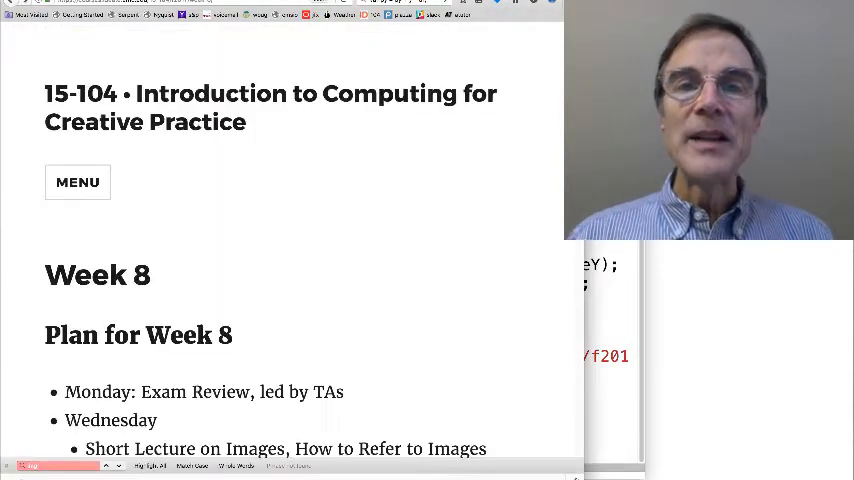
mouse_move(284, 230)
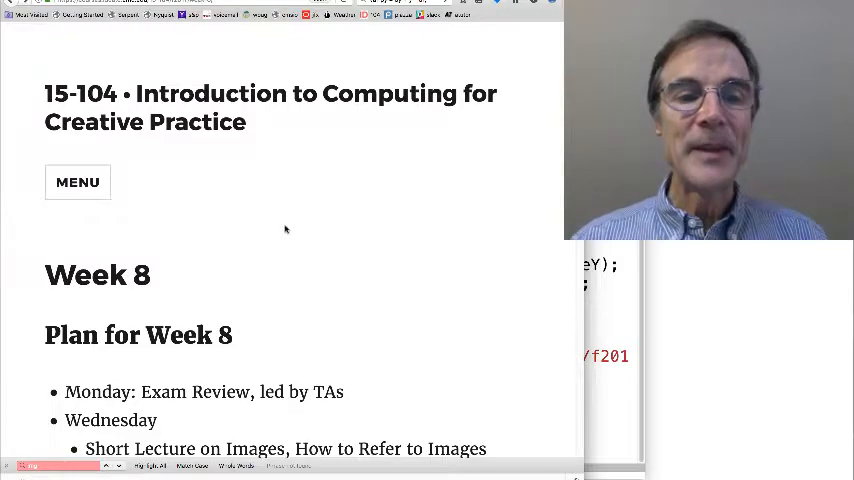
Scroll past Simple Image Example to the mouse-controlled hat canvas and its code listing
scroll("down", 3)
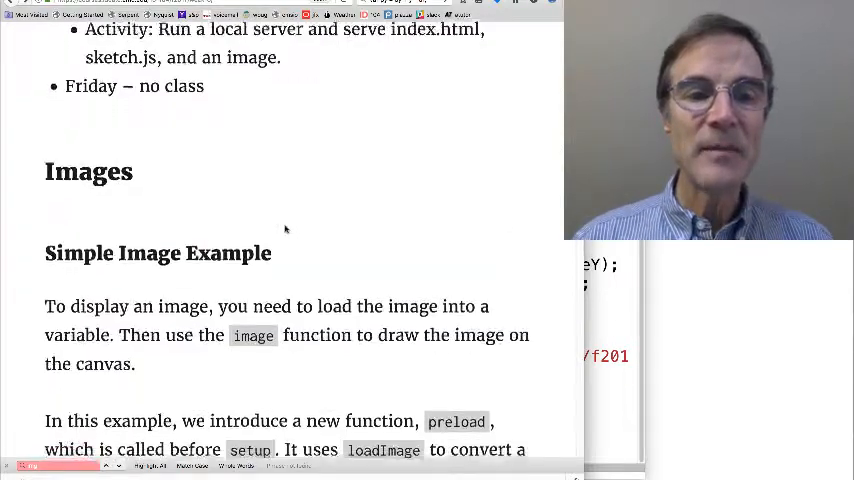
scroll("down", 3)
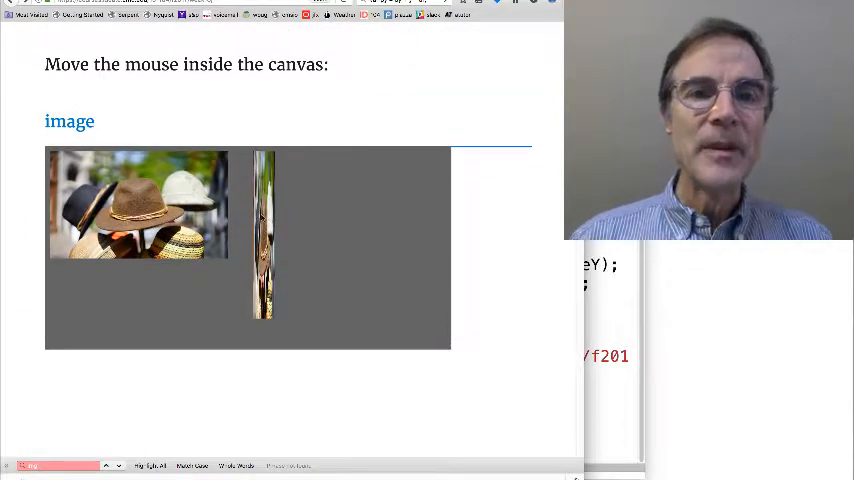
scroll("down", 3)
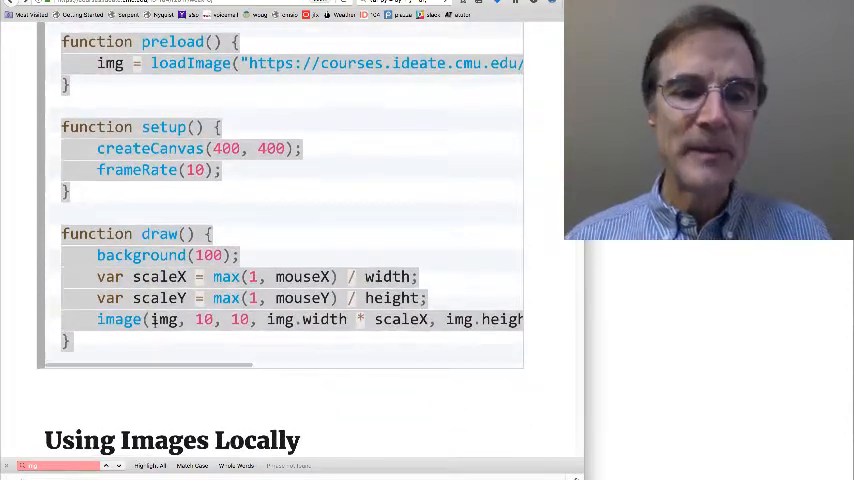
Scroll to the 'Simple Local Image File Access with Firefox' subsection using './' paths
scroll("down", 3)
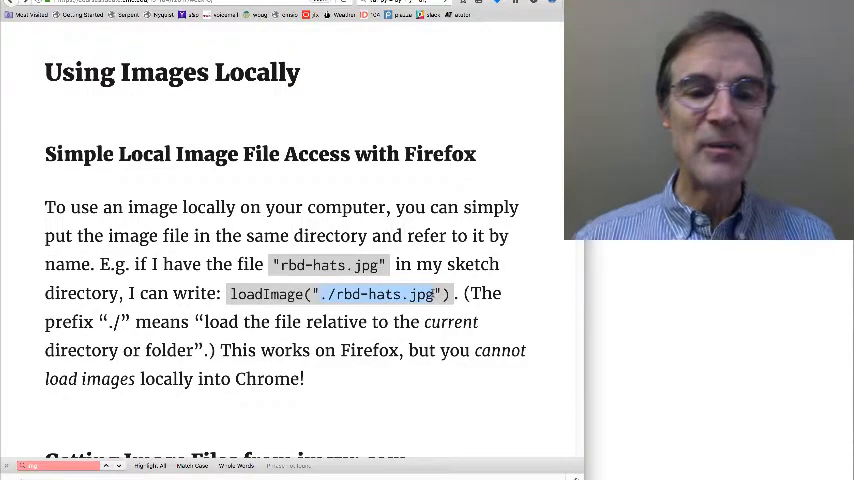
Scroll until 'Getting Image Files from imgur.com' sits at the top of the page
scroll("down", 3)
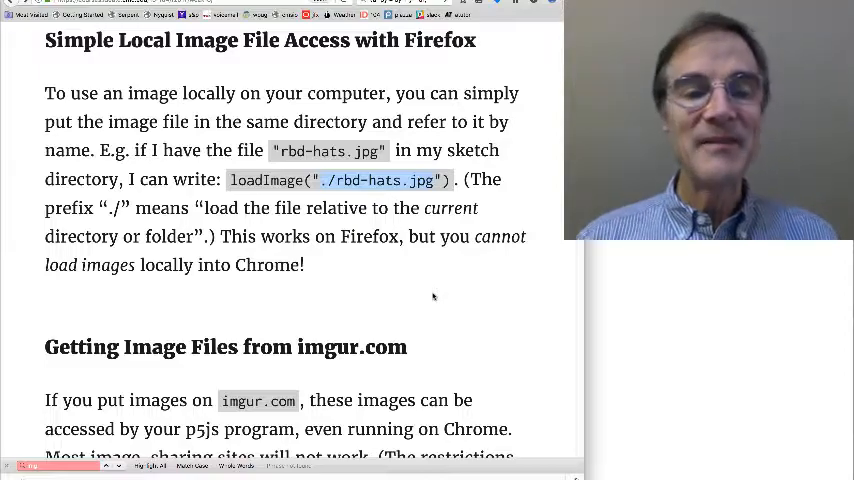
scroll("down", 3)
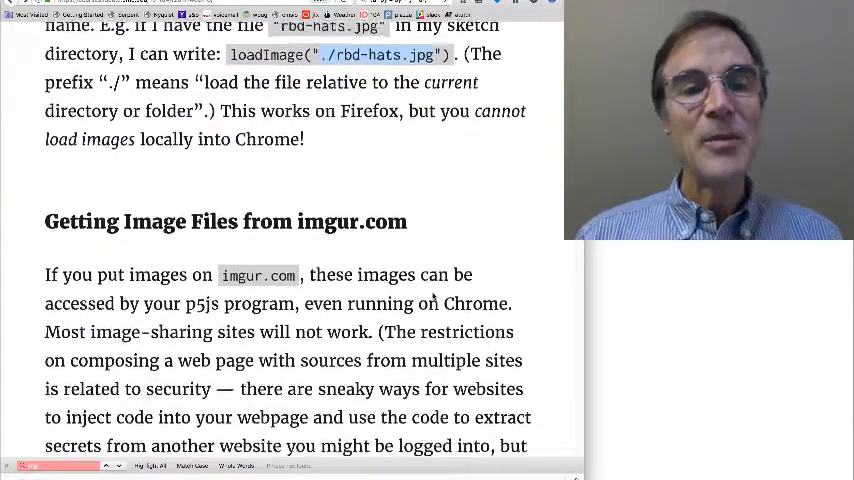
scroll("down", 3)
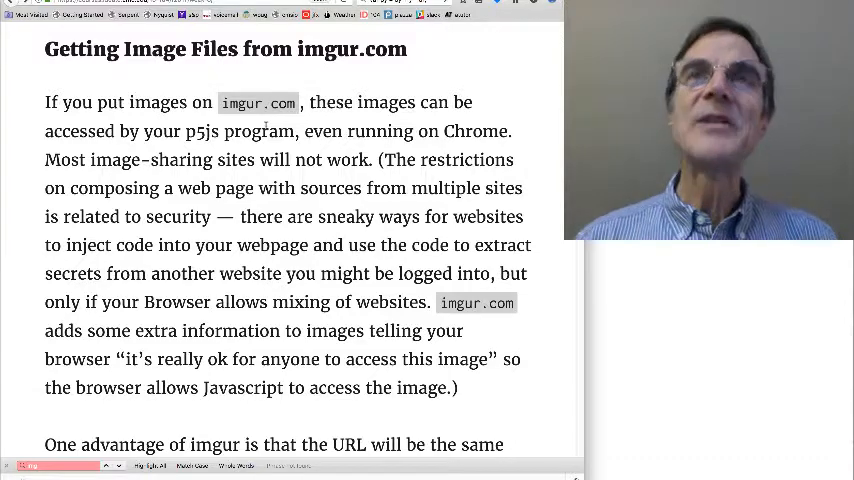
Highlight the explanation of imgur's extra access information in the imgur paragraph
scroll("up", 3)
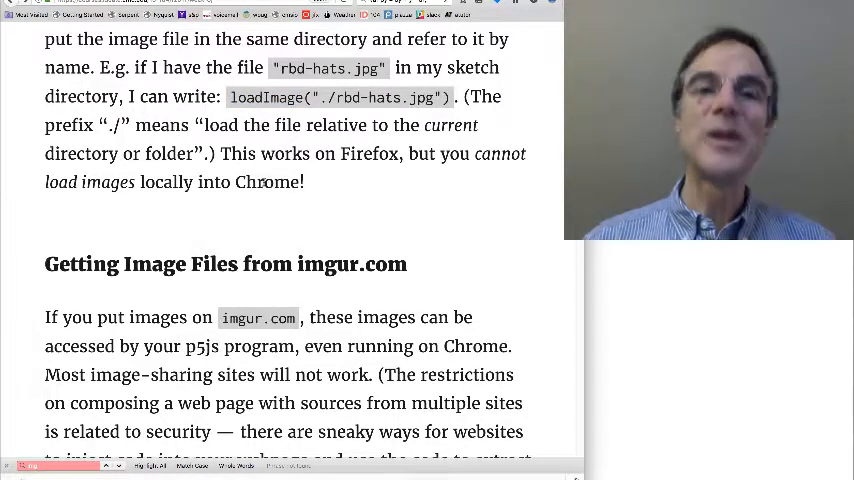
scroll("down", 3)
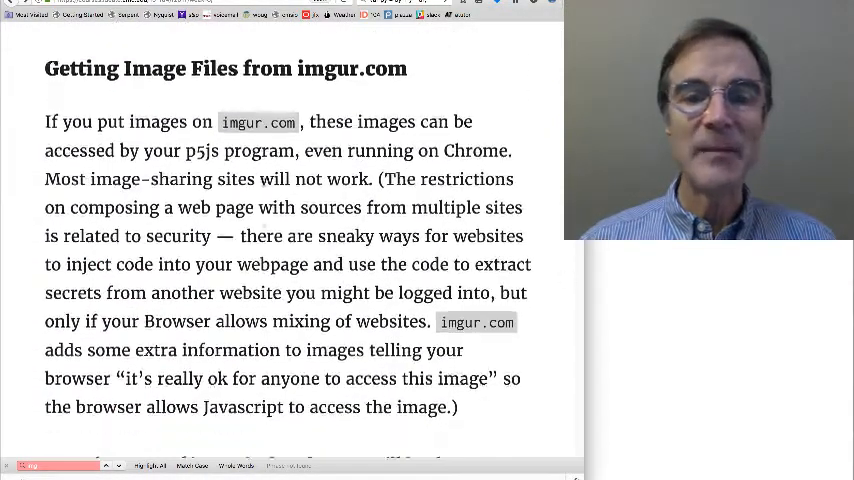
scroll("down", 3)
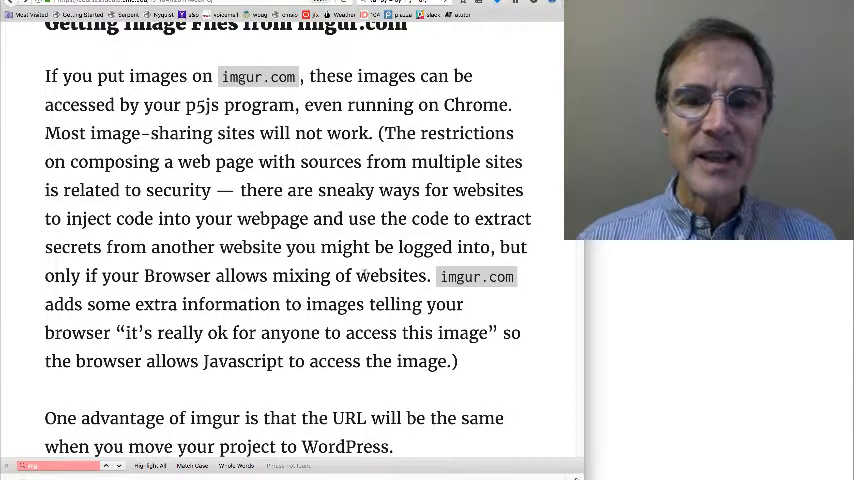
left_click_drag(438, 276, 490, 332)
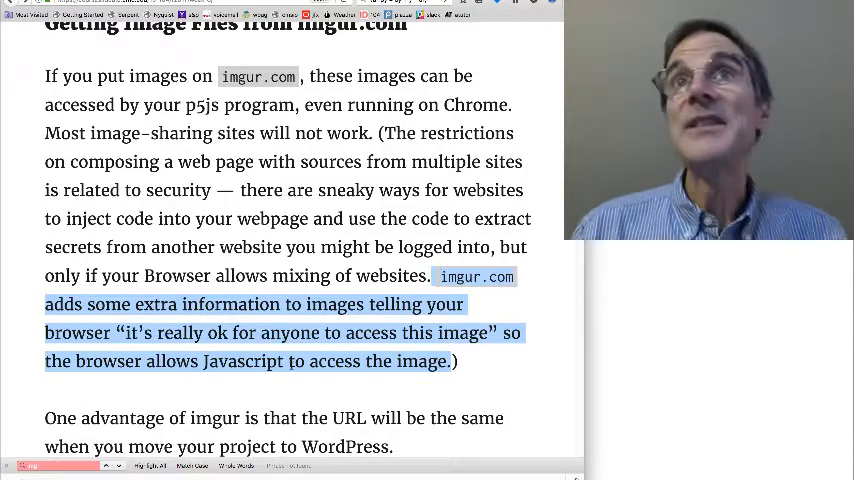
Scroll on to the Running a Local Server and Posting Code with Images headings
scroll("down", 3)
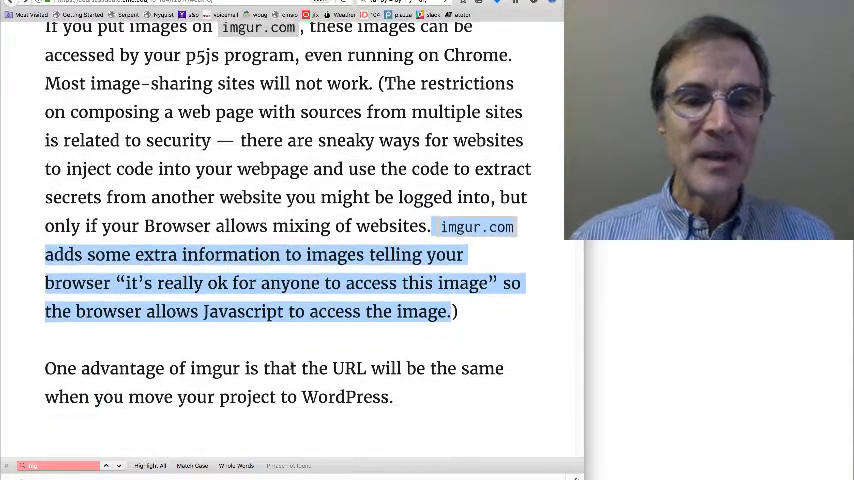
scroll("down", 3)
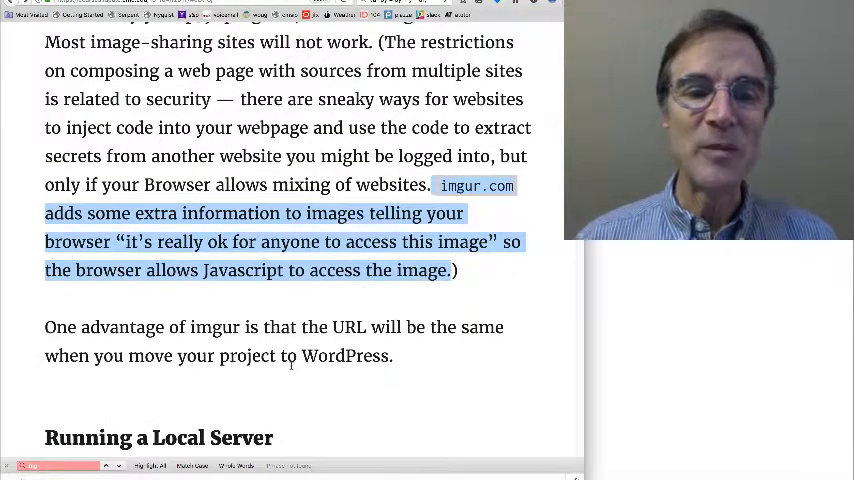
scroll("down", 3)
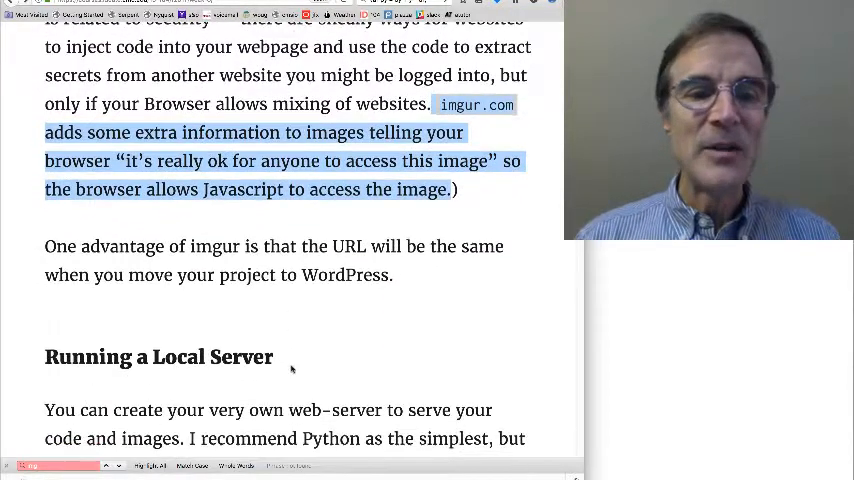
scroll("down", 3)
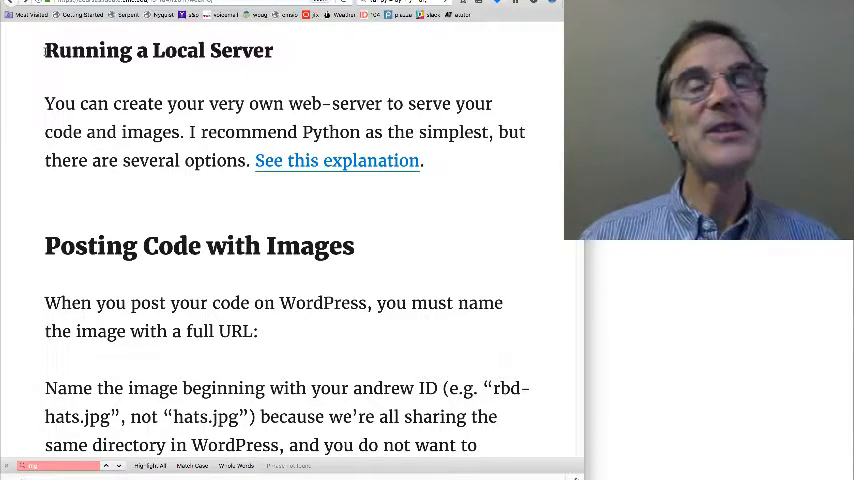
Select the 'Running a Local Server' heading to highlight it
double_click(158, 52)
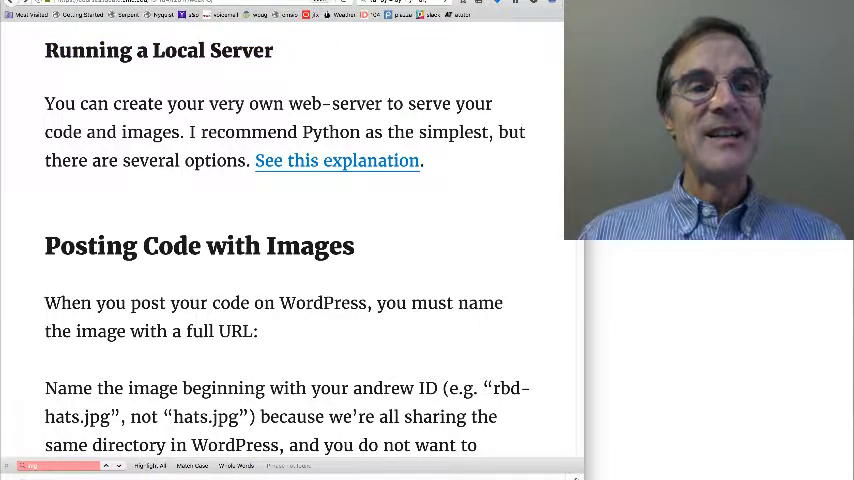
double_click(158, 52)
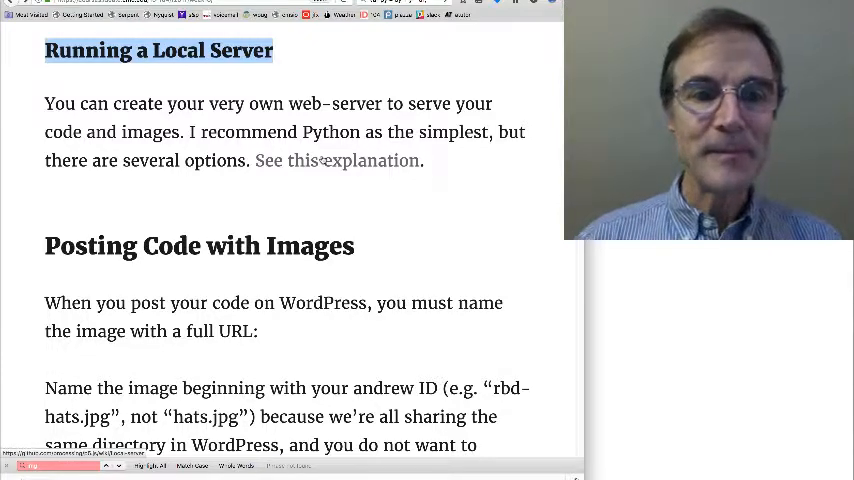
Scroll through Posting Code with Images to the preload() listing loading a full courses.ideate.cmu.edu URL
scroll("down", 3)
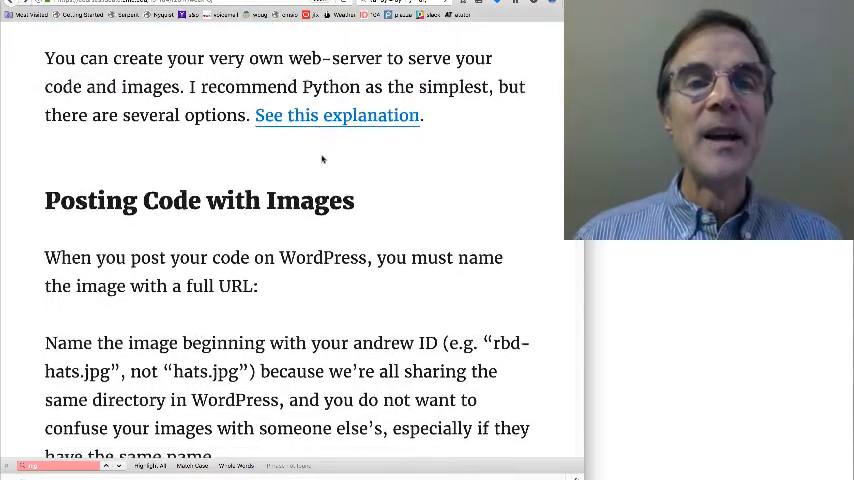
scroll("down", 3)
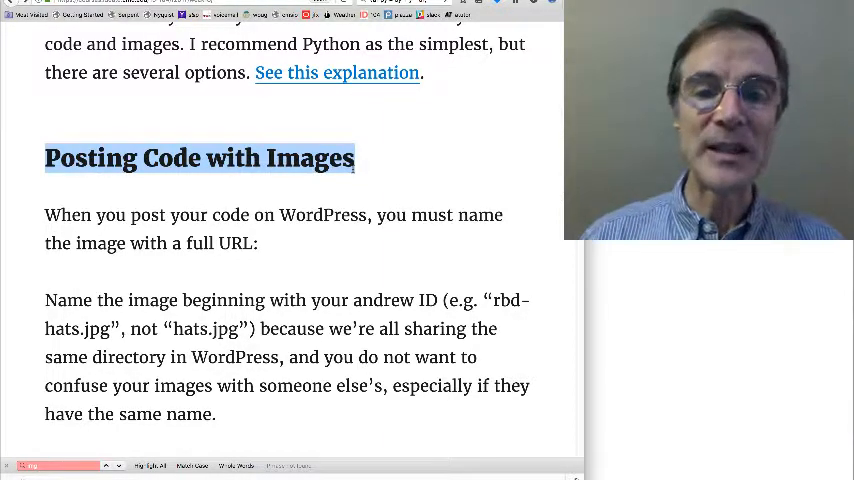
scroll("down", 3)
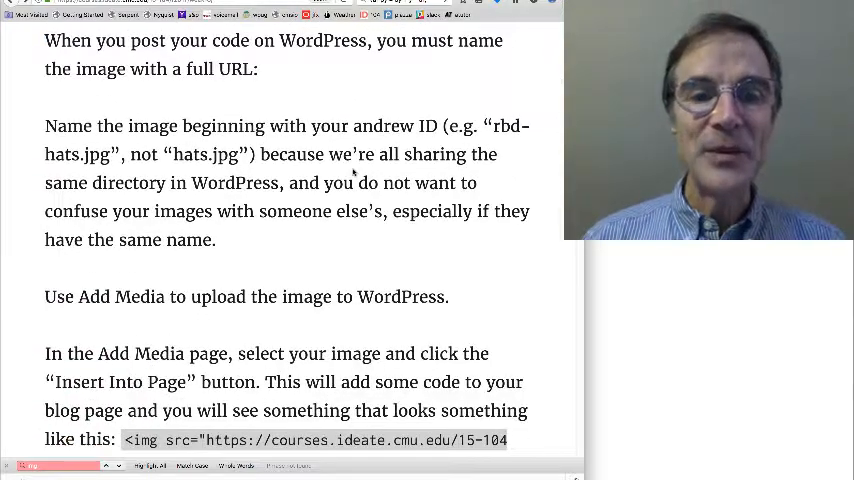
scroll("down", 3)
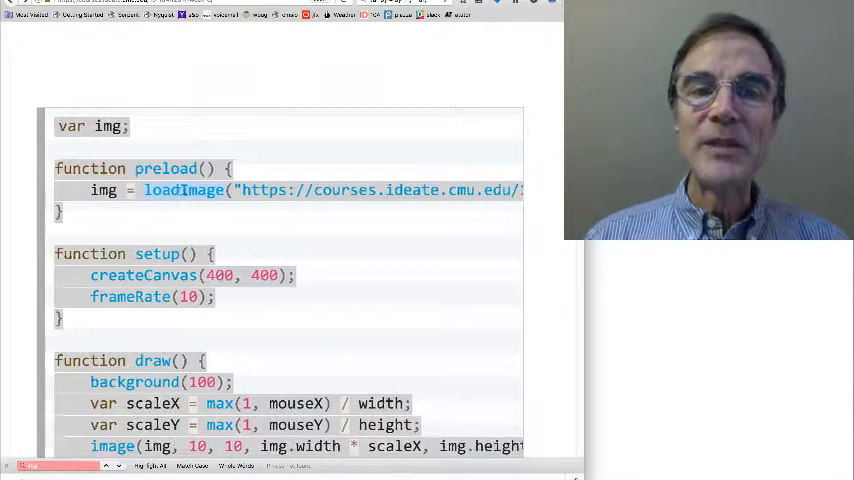
scroll("right", 3)
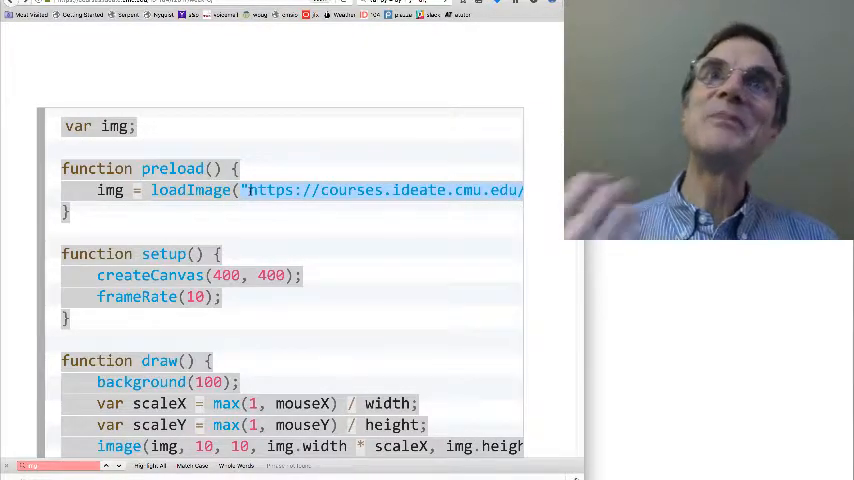
Scroll past the image URL instructions down to the 'Rotating an Image' section
scroll("down", 3)
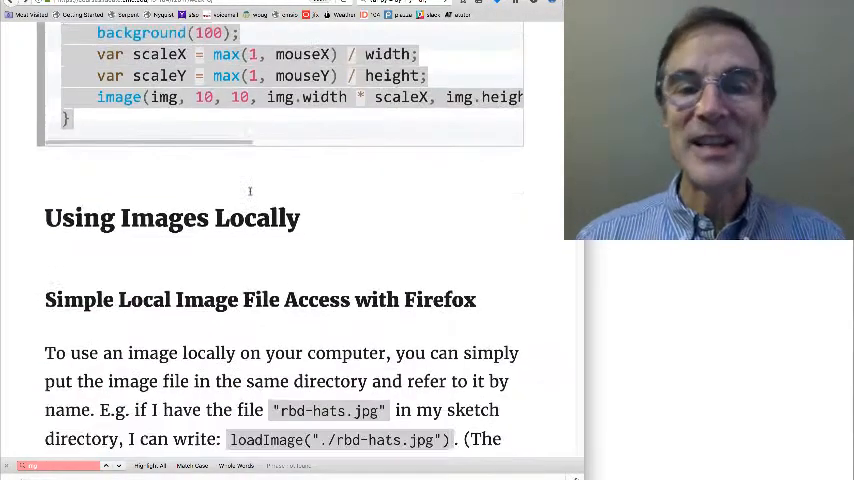
scroll("down", 3)
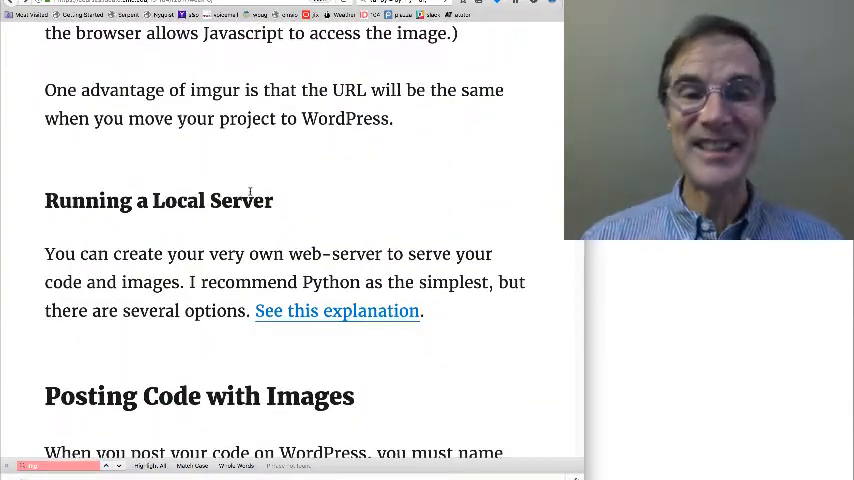
scroll("down", 3)
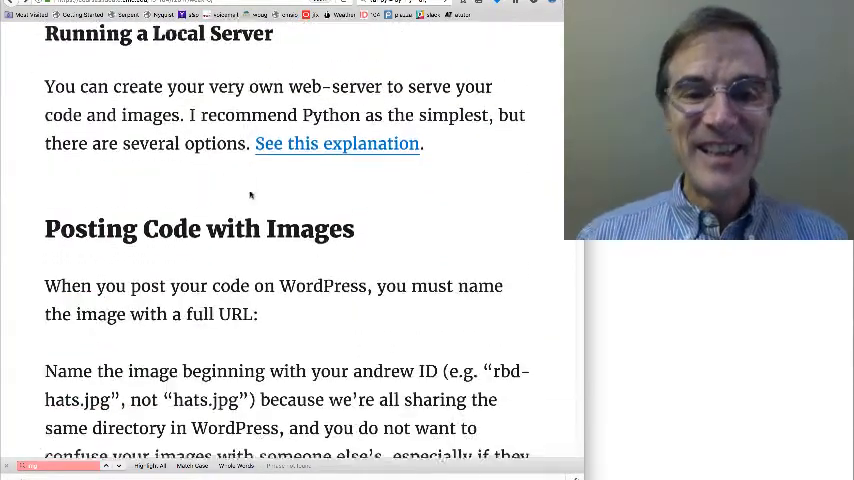
scroll("down", 3)
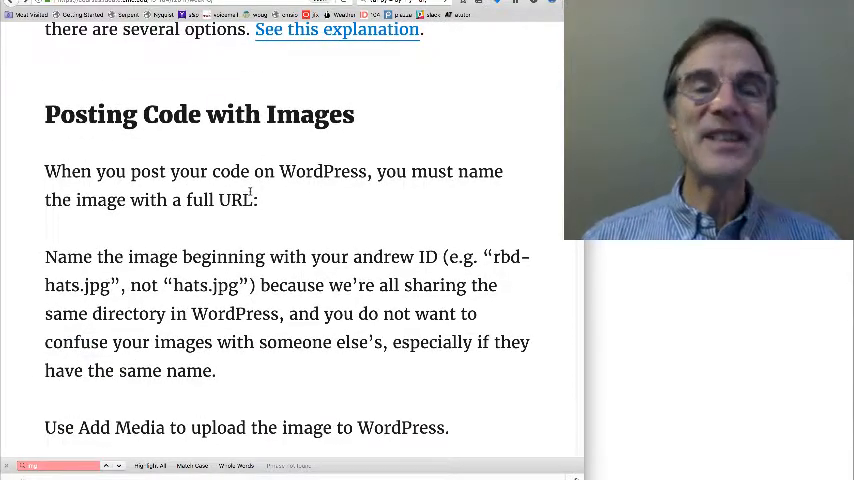
scroll("down", 3)
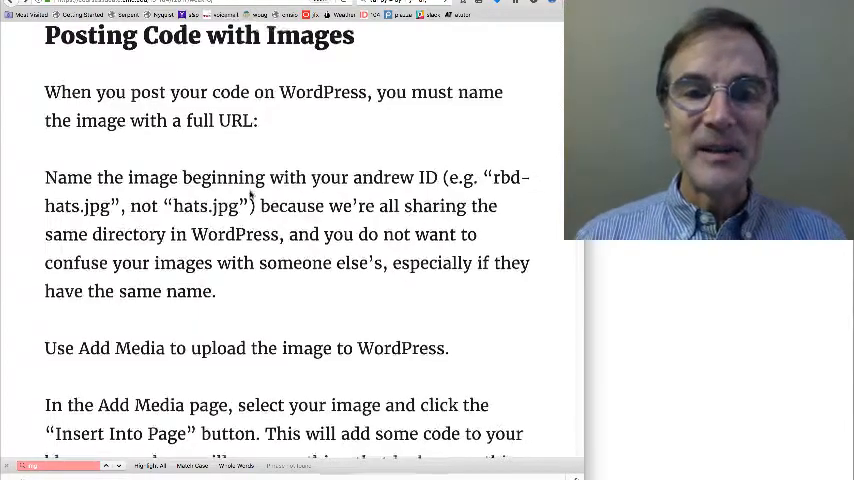
scroll("down", 3)
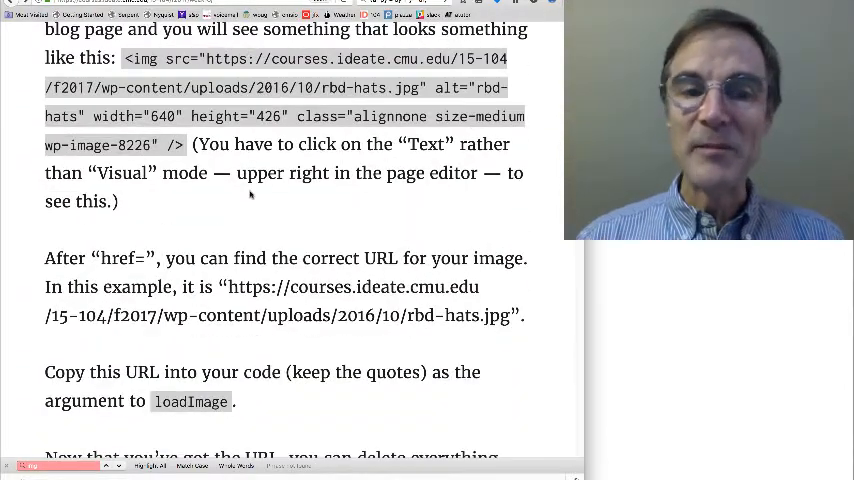
scroll("down", 3)
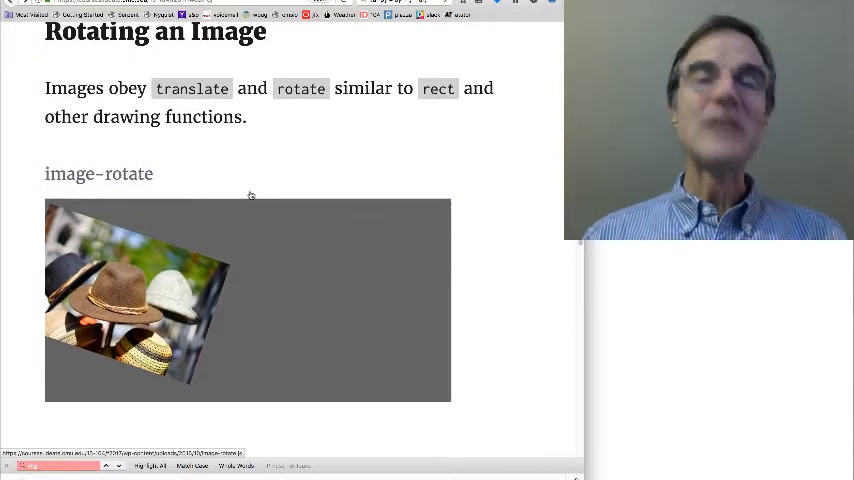
Scroll through the tilted hat image-rotate demo to the start of its preload code
scroll("down", 3)
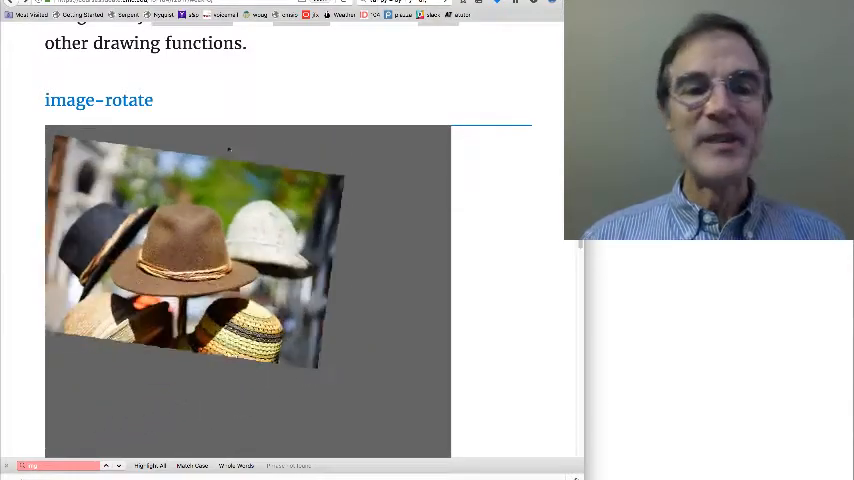
scroll("down", 3)
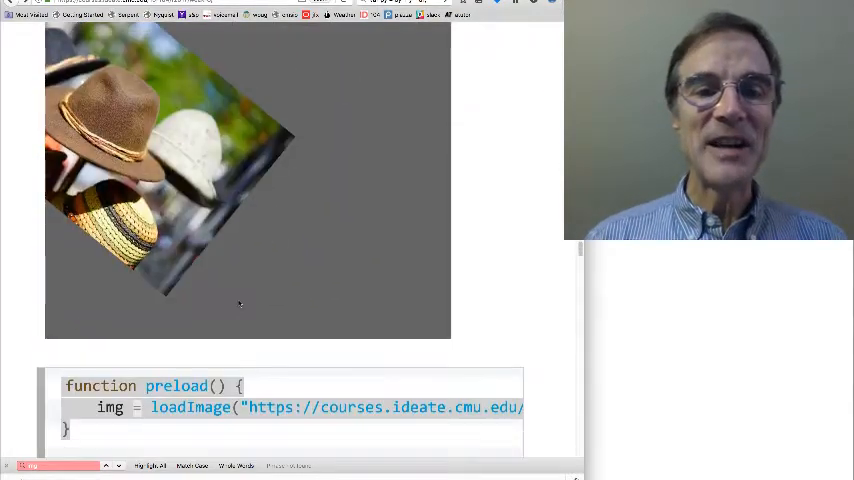
Scroll past the image-rotate code to the Selecting Part of an Image heading and image-clip hat sketch
scroll("down", 3)
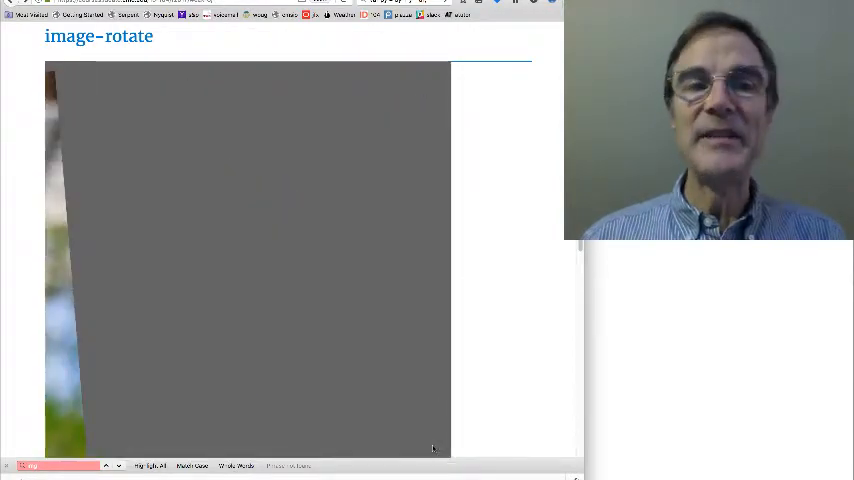
scroll("down", 3)
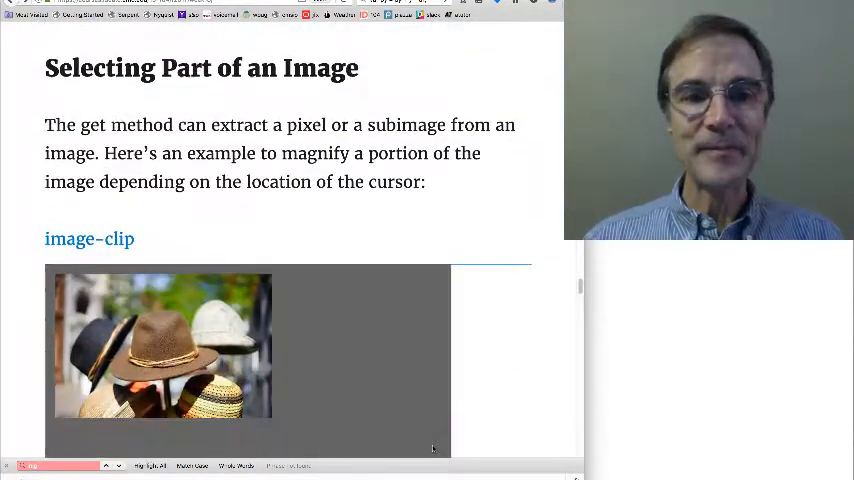
Scroll down to the image-clip code listing with setup() and draw() using img.get
scroll("down", 3)
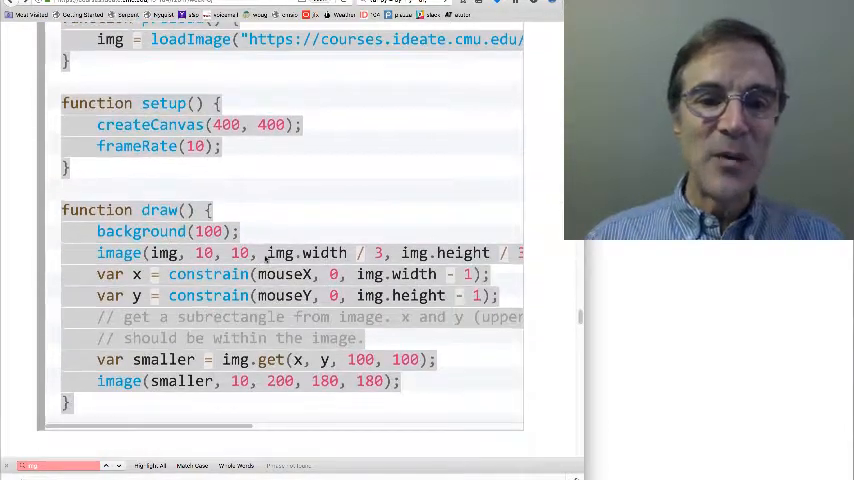
Scroll to the image-clip canvas showing the magnified hat-band close-up beneath the small hat image
scroll("down", 3)
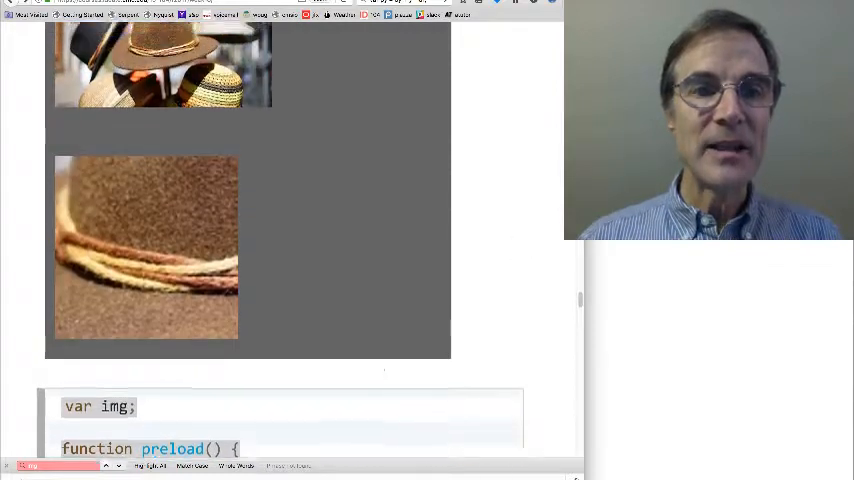
Scroll to the Accessing Pixels section and reach the p5.js Pointillism example by Dan Shiffman
scroll("up", 3)
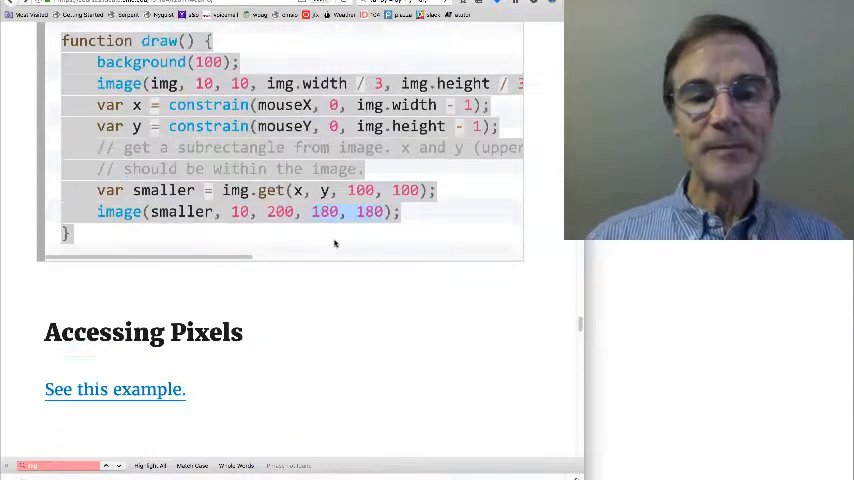
scroll("down", 3)
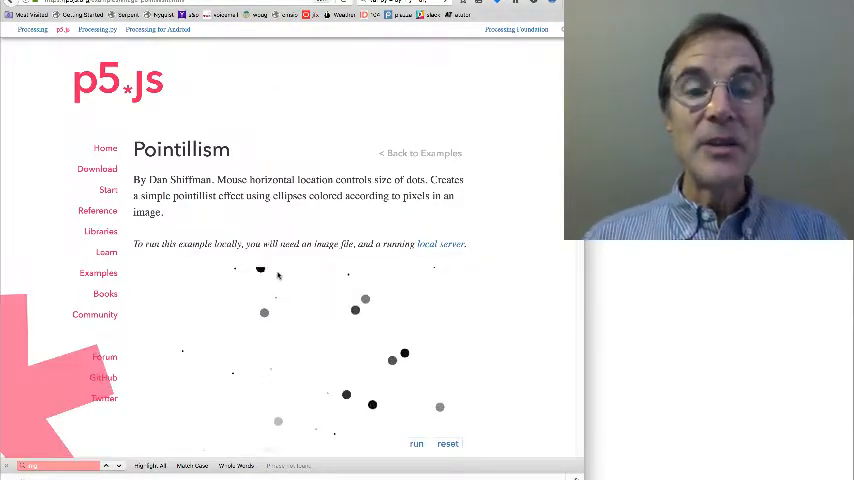
Scroll below the Pointillism canvas to its code and highlight the ellipse call in draw()
scroll("down", 3)
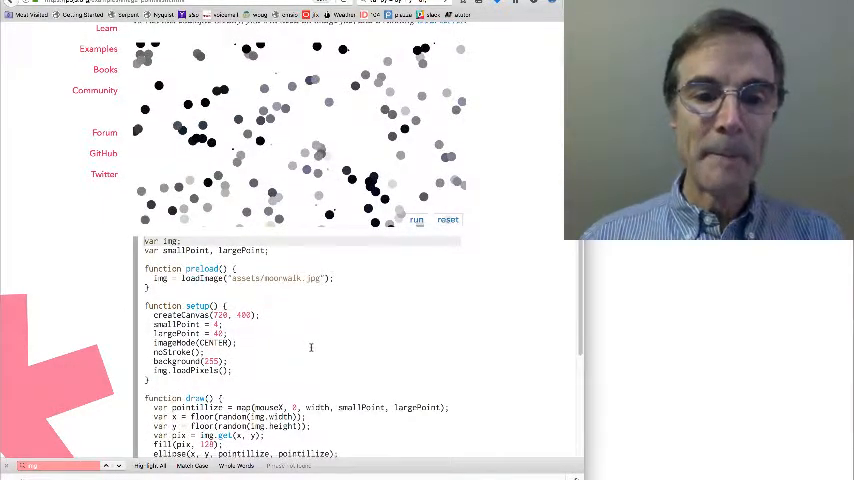
scroll("down", 3)
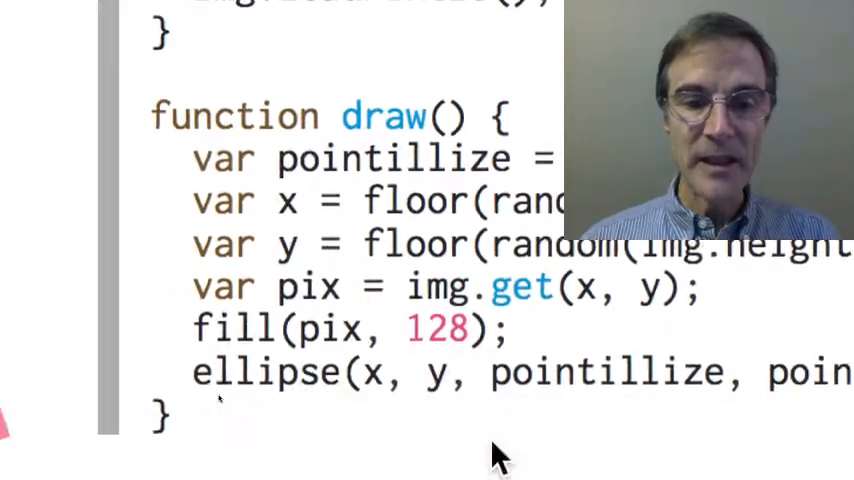
scroll("down", 3)
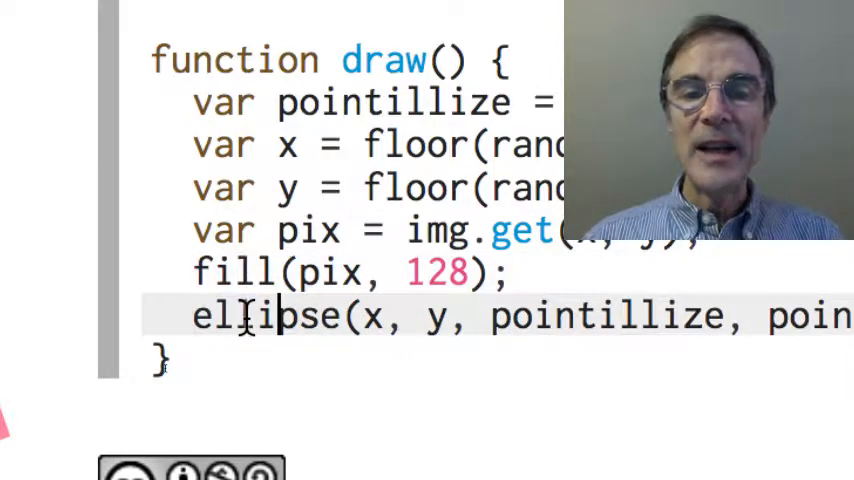
double_click(264, 318)
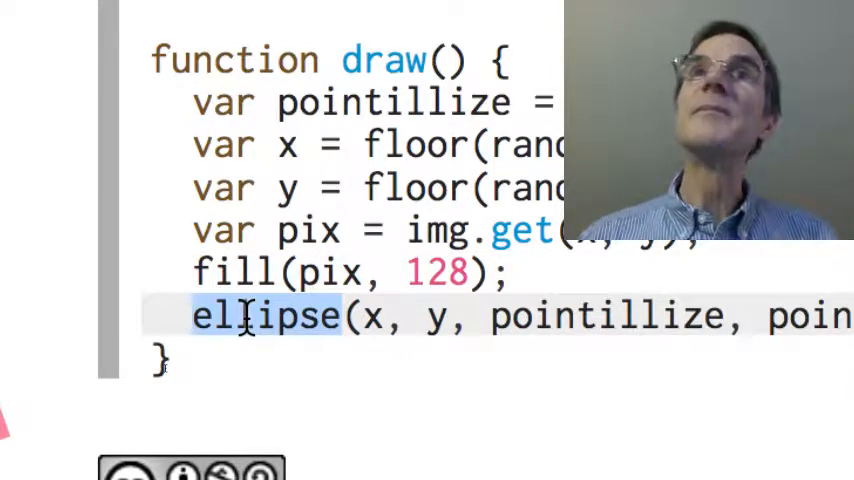